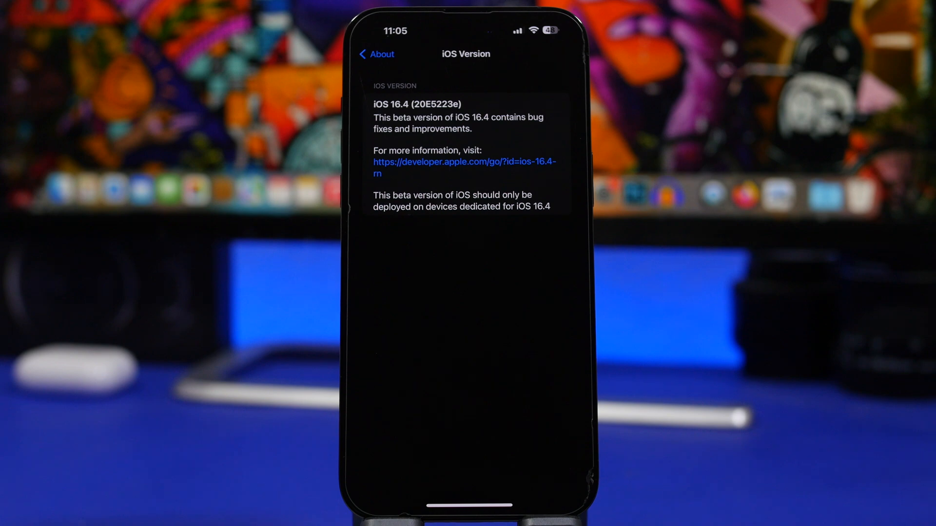
Show the iOS Version details confirming iOS 16.4 beta build 20E5223e.
{"action": "left_click", "coordinate": [374, 55]}
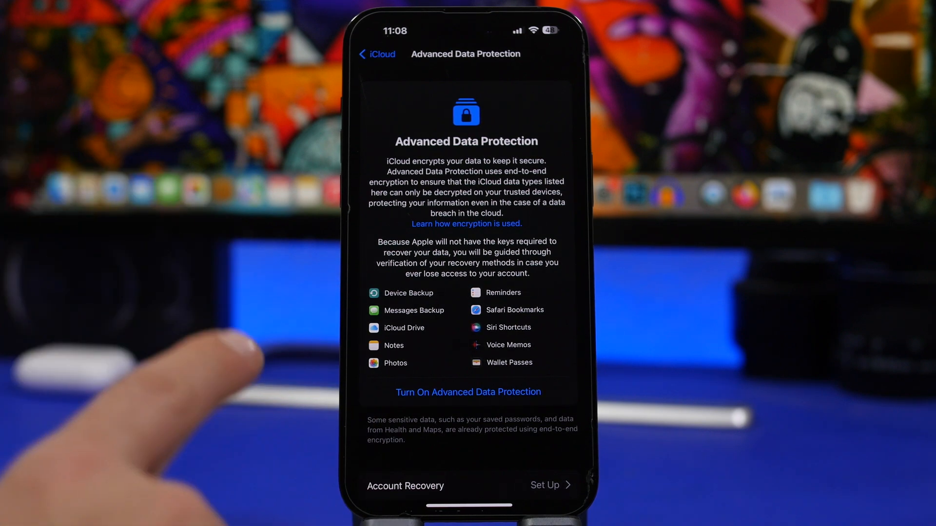
{"action": "mouse_move", "coordinate": [179, 358]}
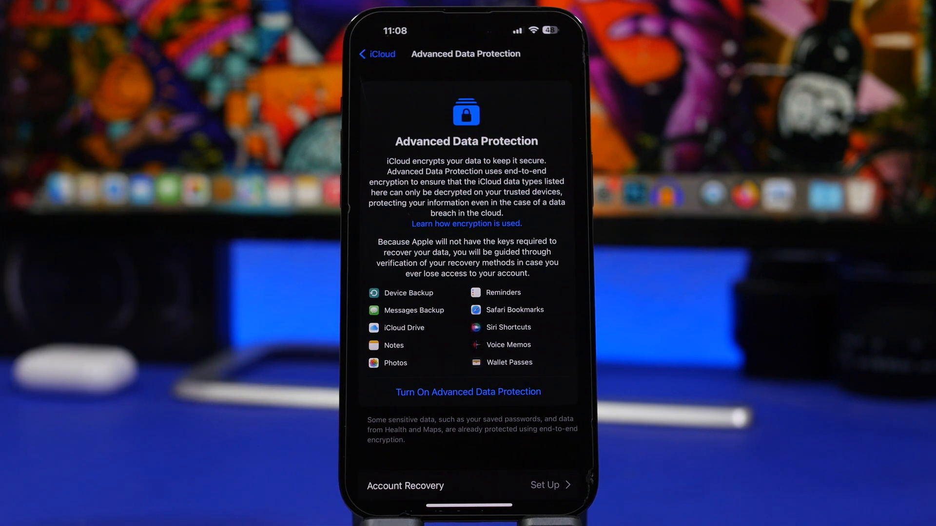
Open the Advanced Data Protection page under Apple ID > iCloud.
{"action": "left_click", "coordinate": [376, 54]}
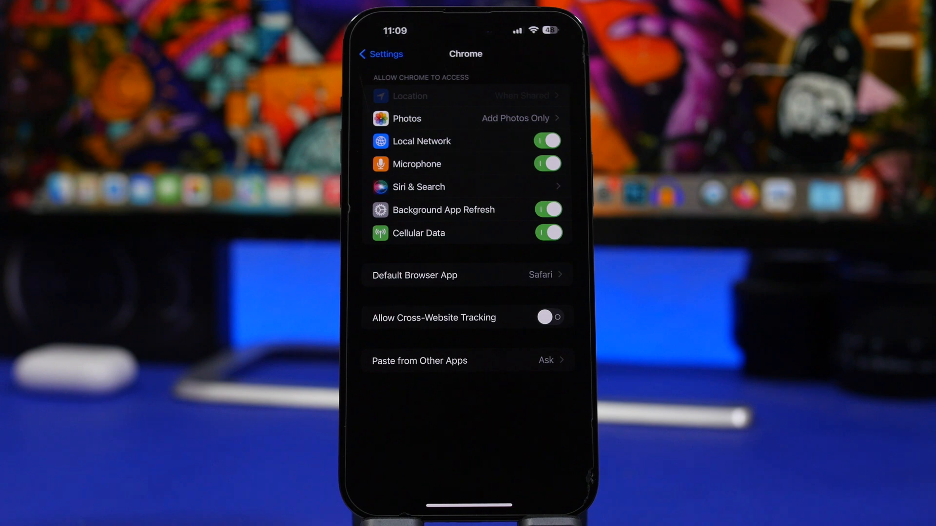
Open Chrome's settings page showing its permissions and default browser entry.
{"action": "left_click", "coordinate": [466, 275]}
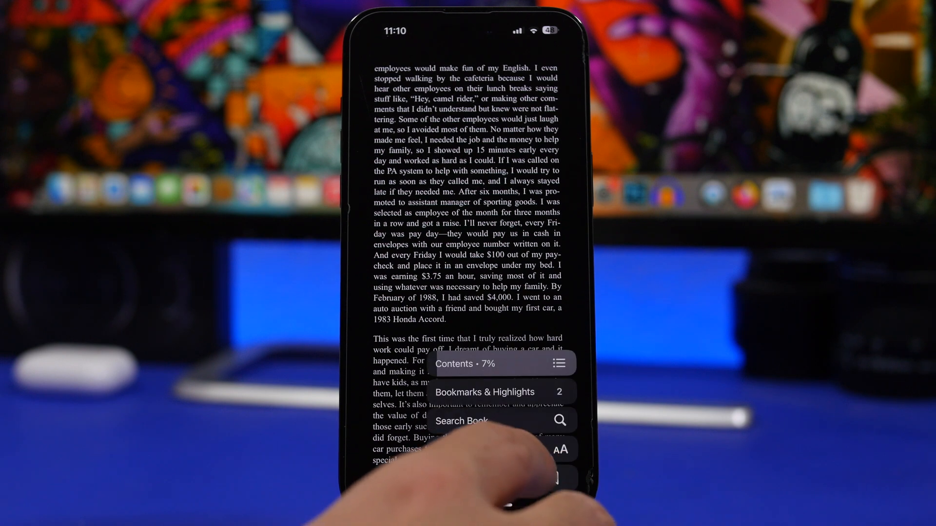
Bring up Themes & Settings from the reader menu of the open book.
{"action": "left_click", "coordinate": [560, 450]}
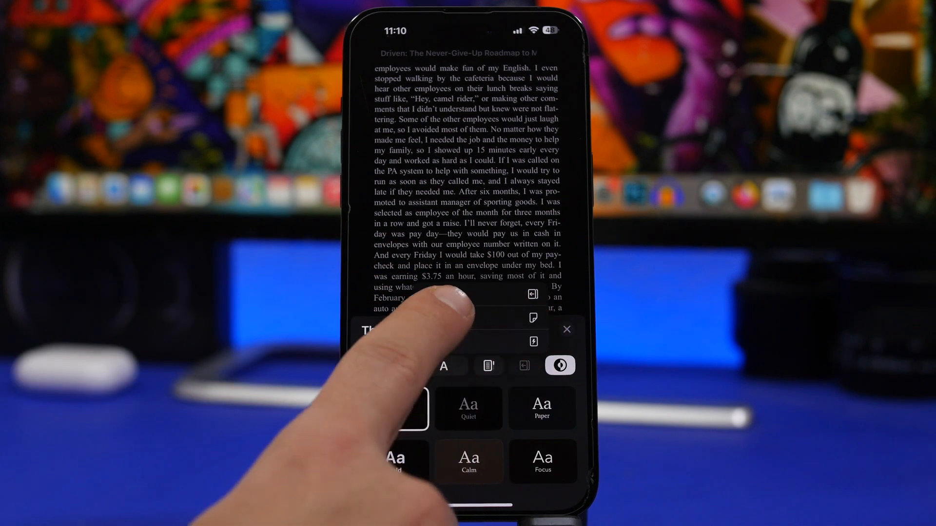
{"action": "left_click", "coordinate": [566, 328]}
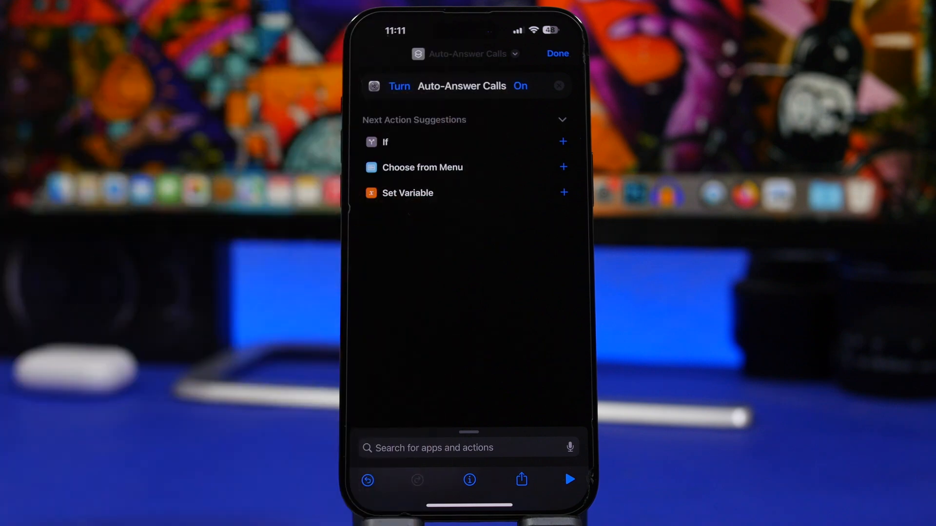
Toggle the Turn Auto-Answer Calls action's parameter, leaving it set to On.
{"action": "left_click", "coordinate": [520, 86]}
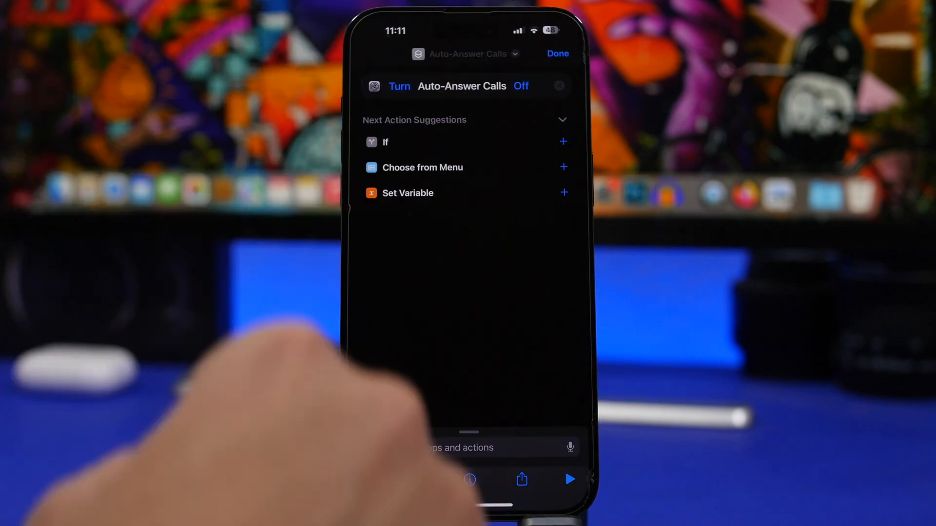
{"action": "left_click", "coordinate": [521, 85]}
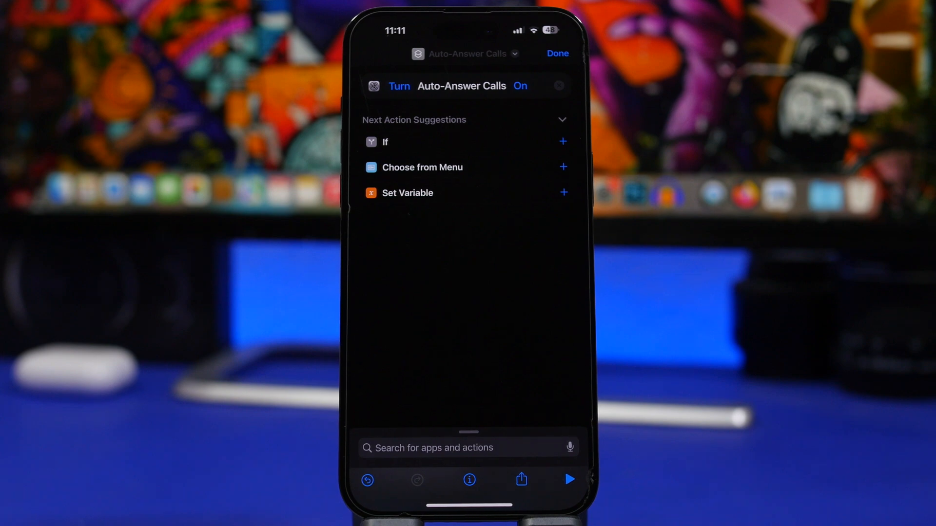
{"action": "left_click", "coordinate": [519, 86]}
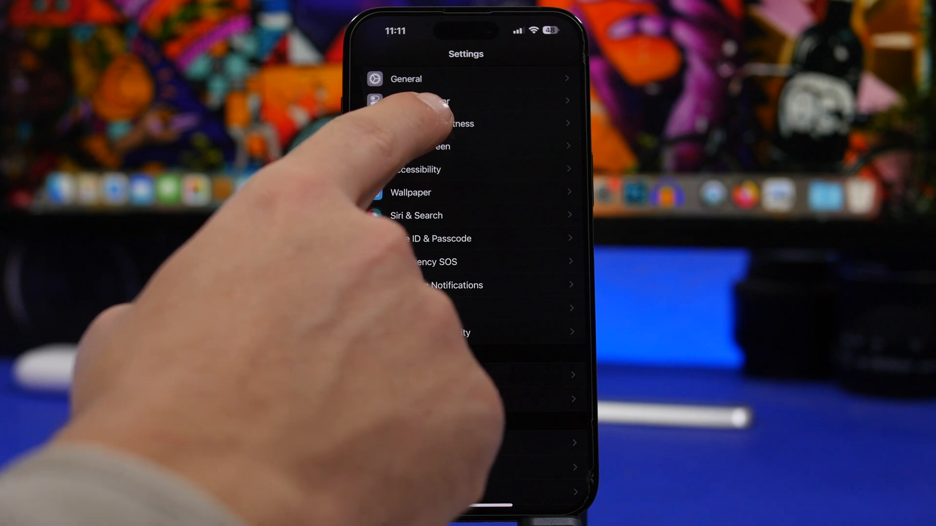
Open Display & Brightness from the main Settings list.
{"action": "left_click", "coordinate": [436, 123]}
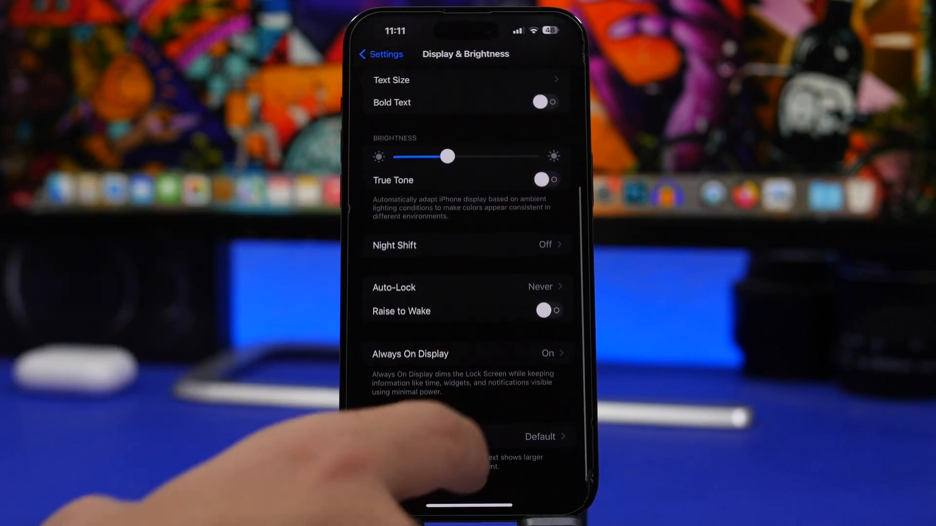
{"action": "left_click", "coordinate": [411, 353]}
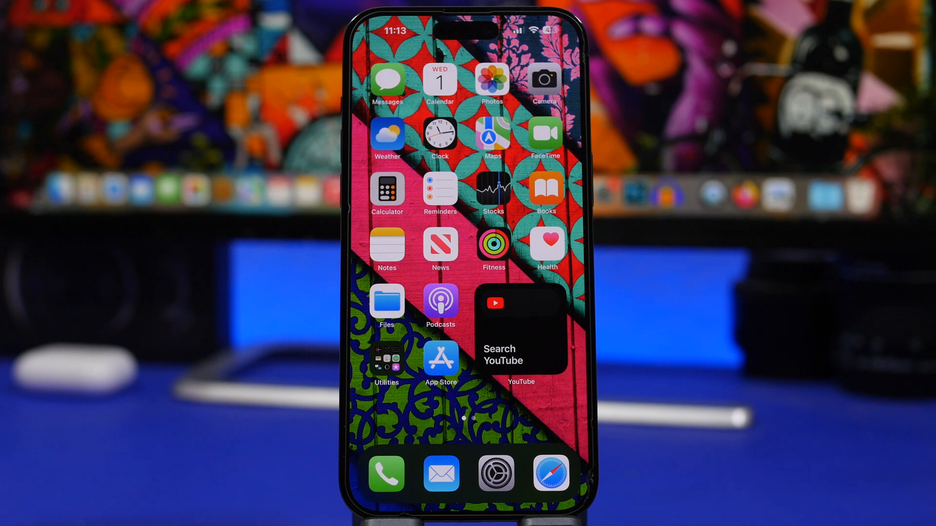
Launch Podcasts from the Home Screen to show its What's New introduction.
{"action": "left_click", "coordinate": [440, 301]}
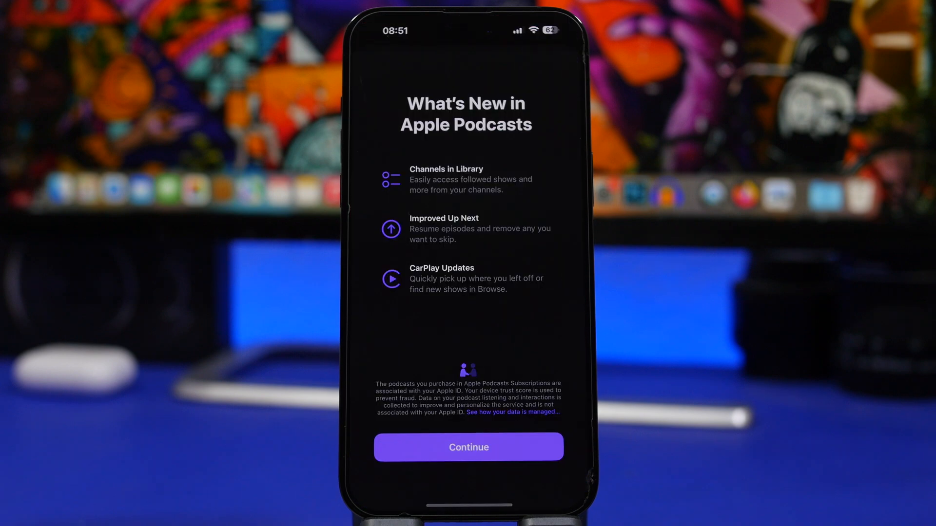